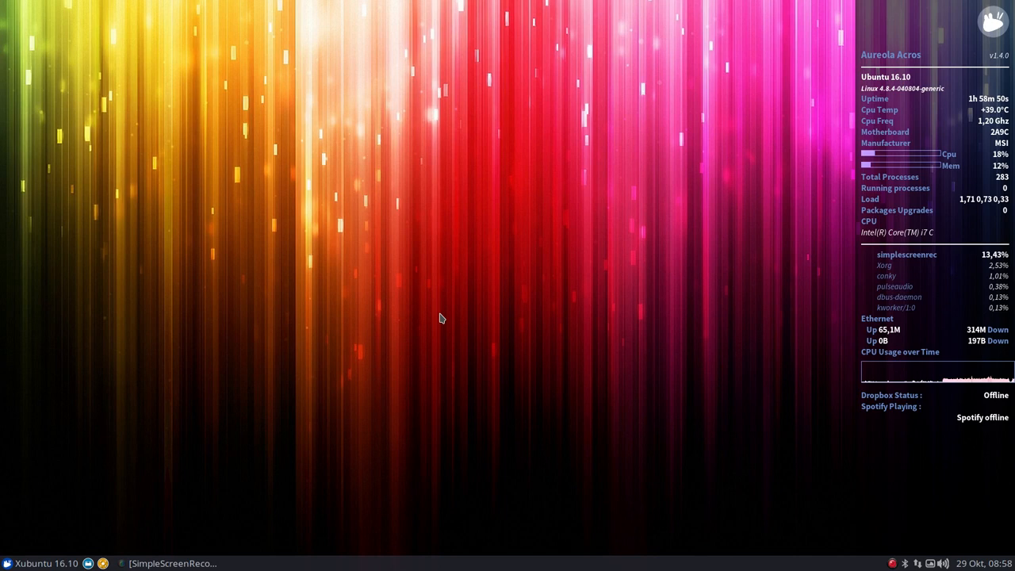
mouse_move(71, 520)
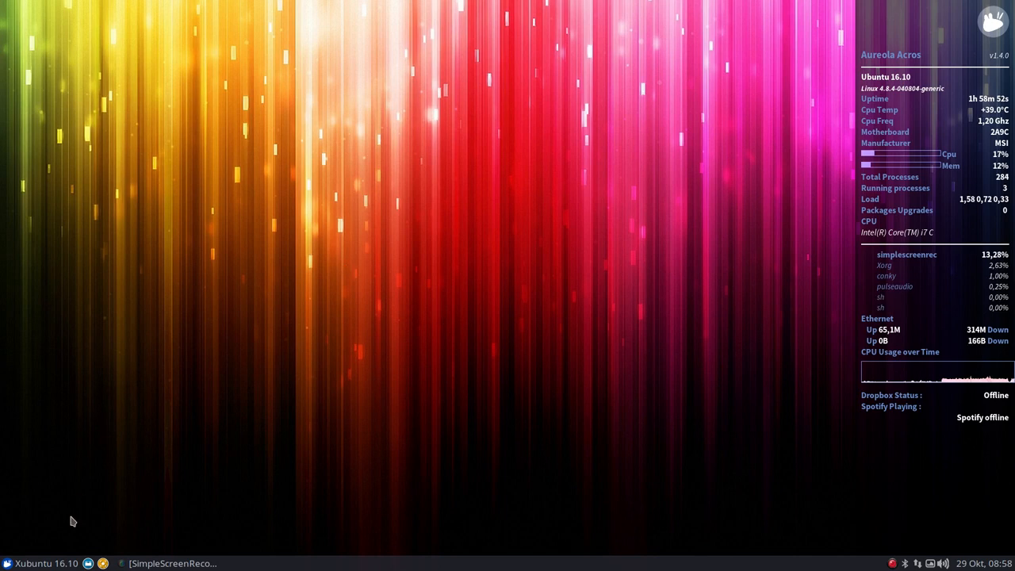
Open the Whisker applications menu from the left end of the panel.
left_click(10, 562)
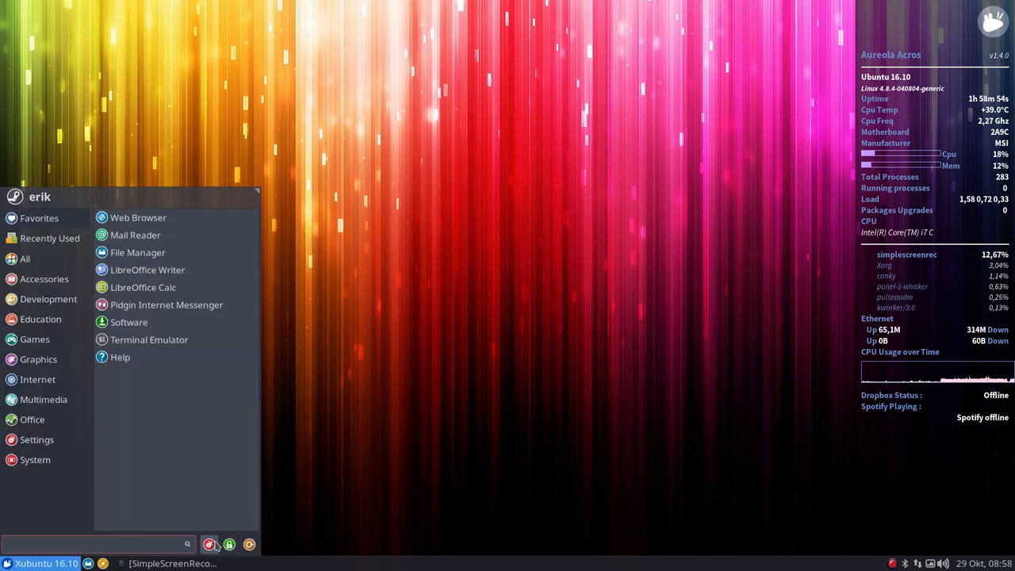
Preview Arc-Darker and Arc-Dark styles in Appearance, keep Arc-Red-Dark, and return to All Settings.
left_click(37, 439)
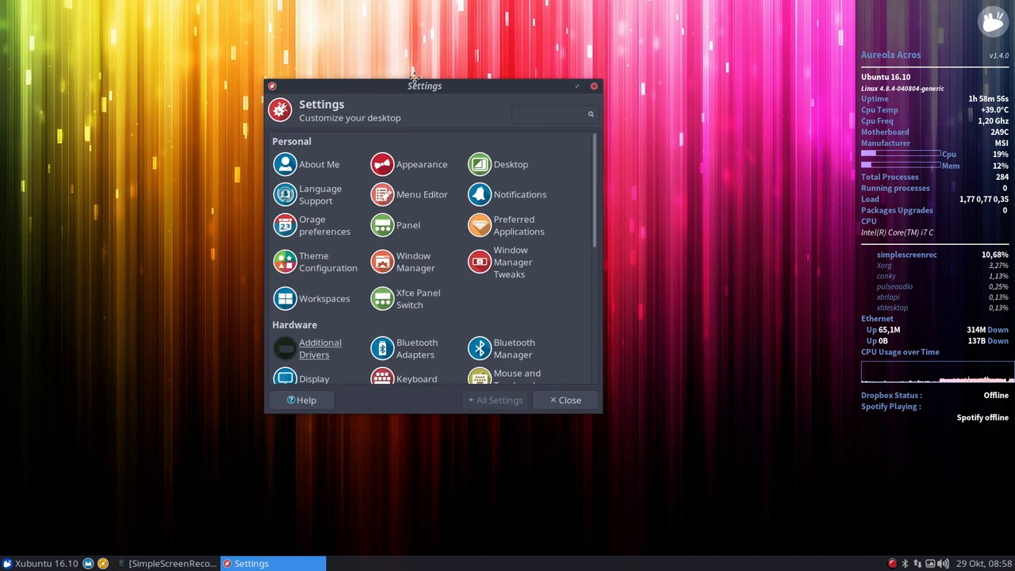
left_click_drag(425, 86, 345, 38)
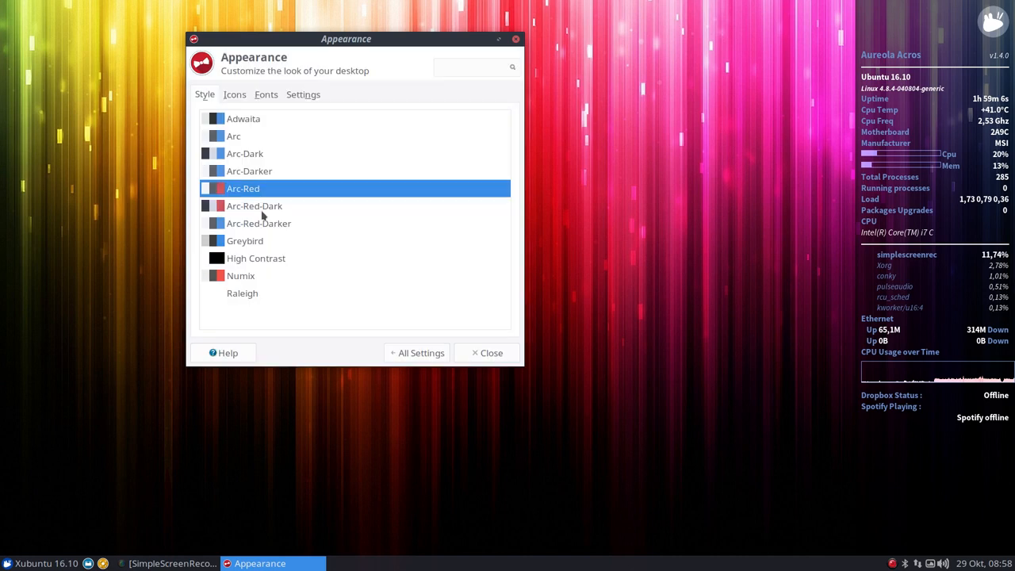
left_click(249, 171)
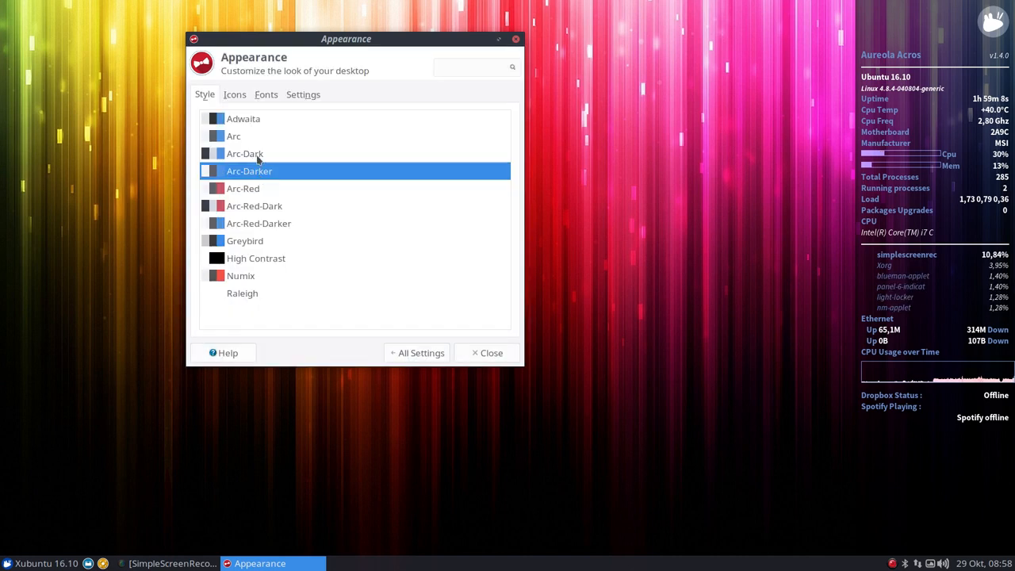
left_click(244, 153)
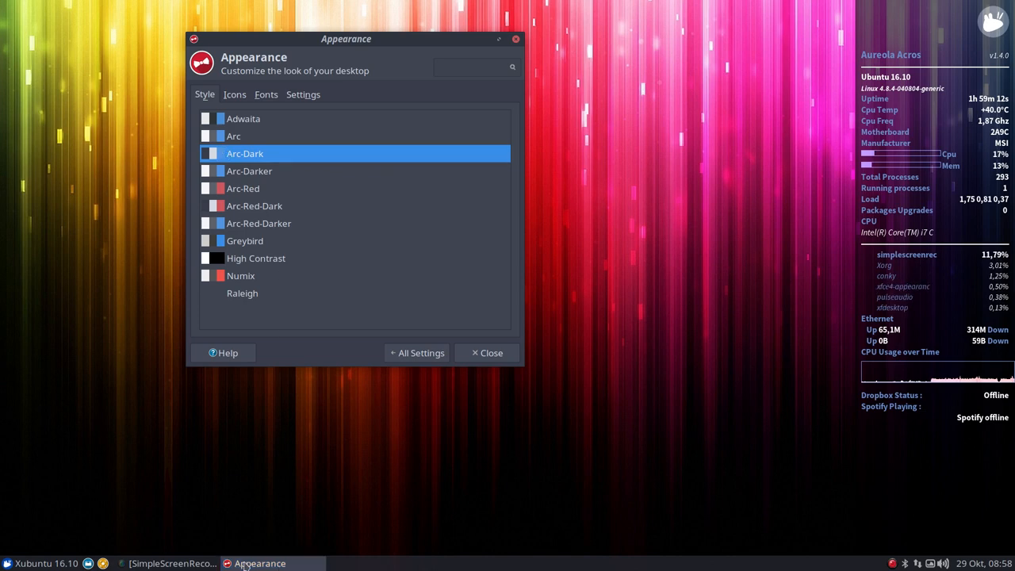
left_click(253, 206)
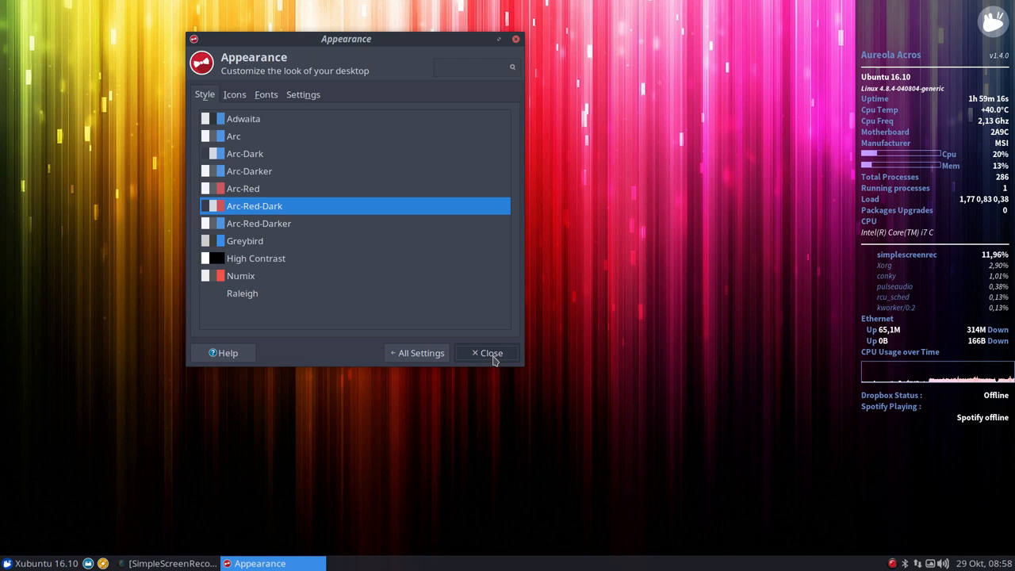
left_click(485, 352)
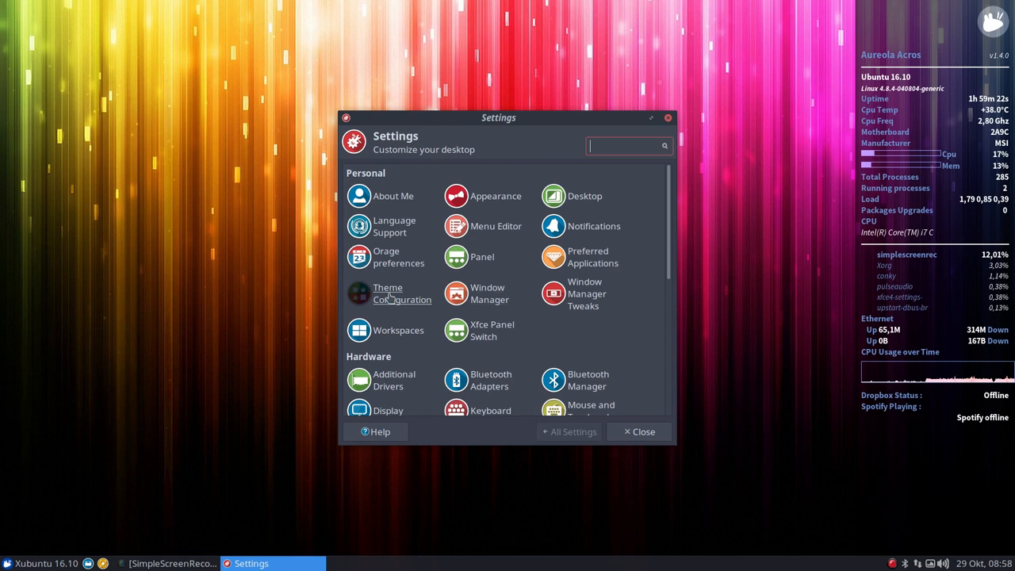
Enable Custom highlight colors in Theme Configuration, set Highlight background to orange and apply it.
left_click(387, 292)
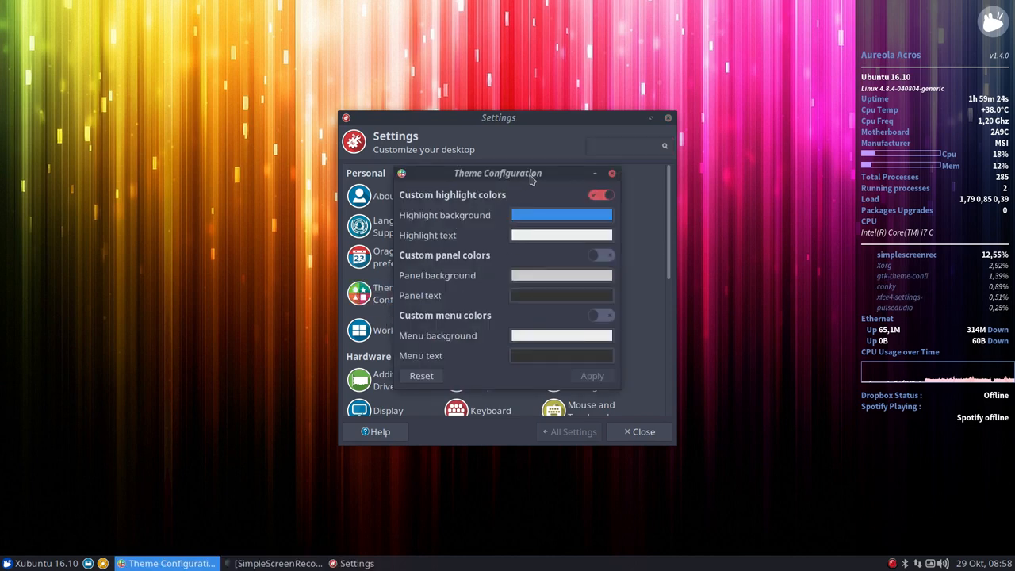
left_click(599, 193)
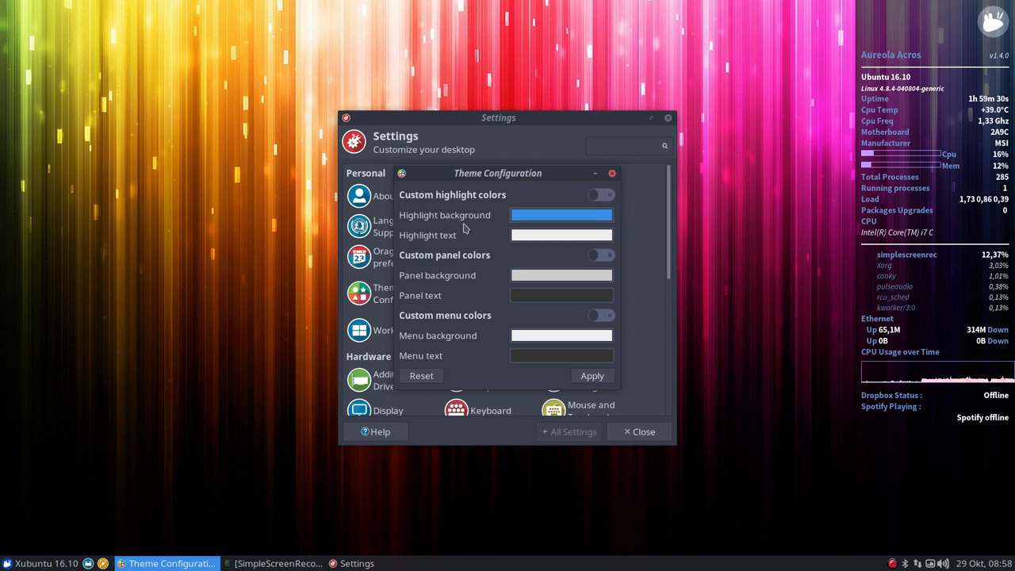
mouse_move(184, 475)
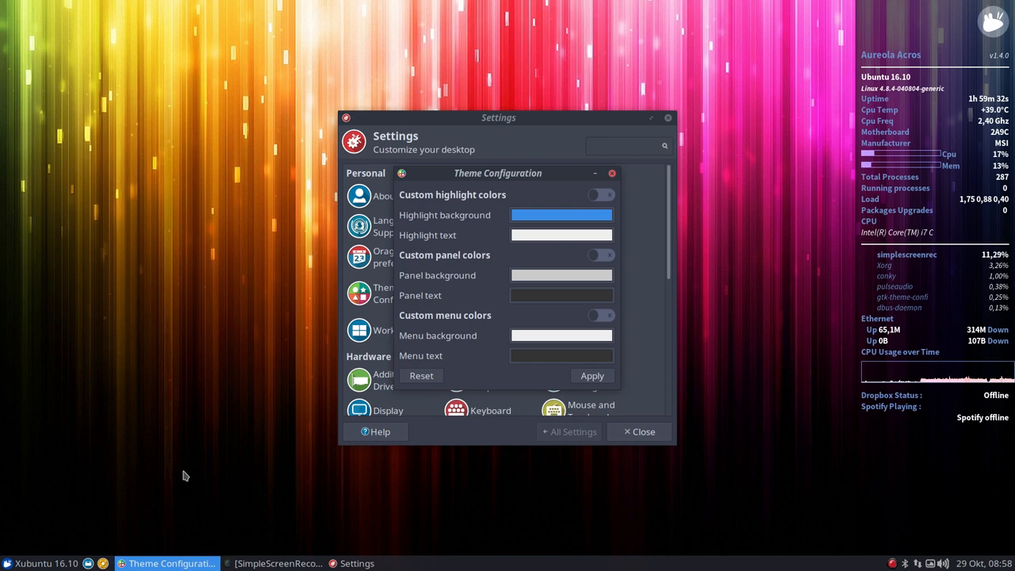
left_click(561, 214)
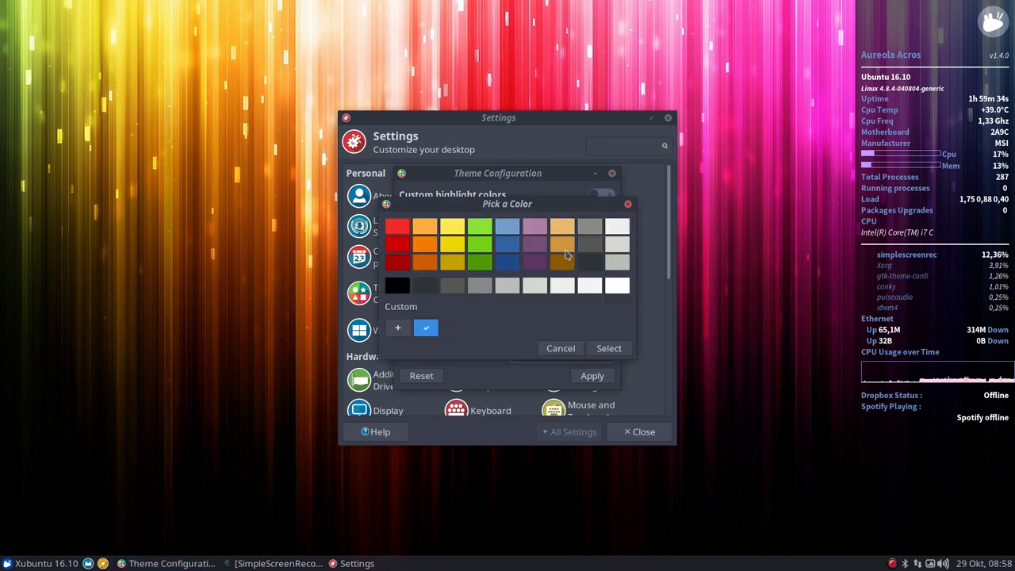
left_click(562, 244)
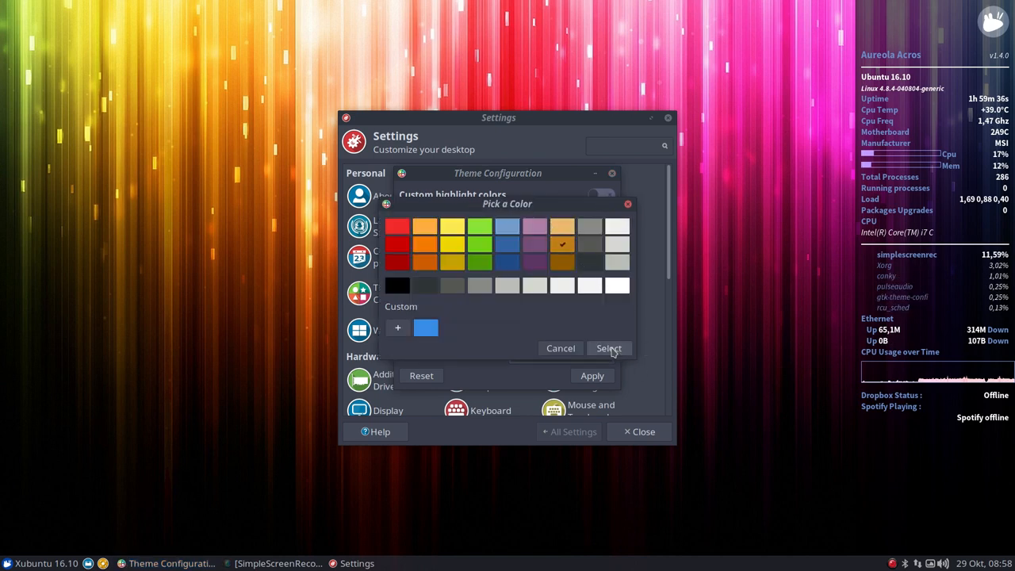
left_click(609, 349)
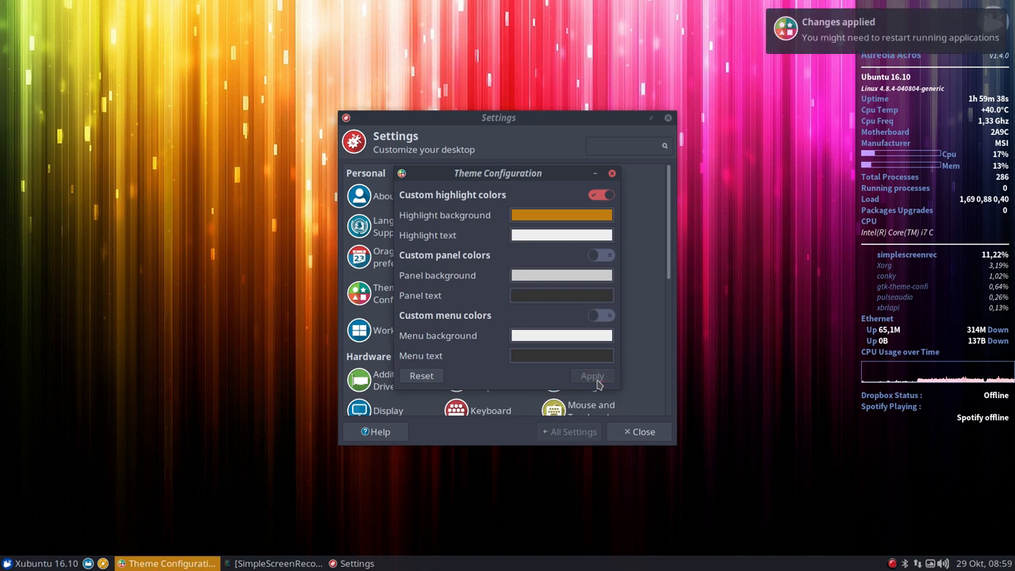
left_click(612, 173)
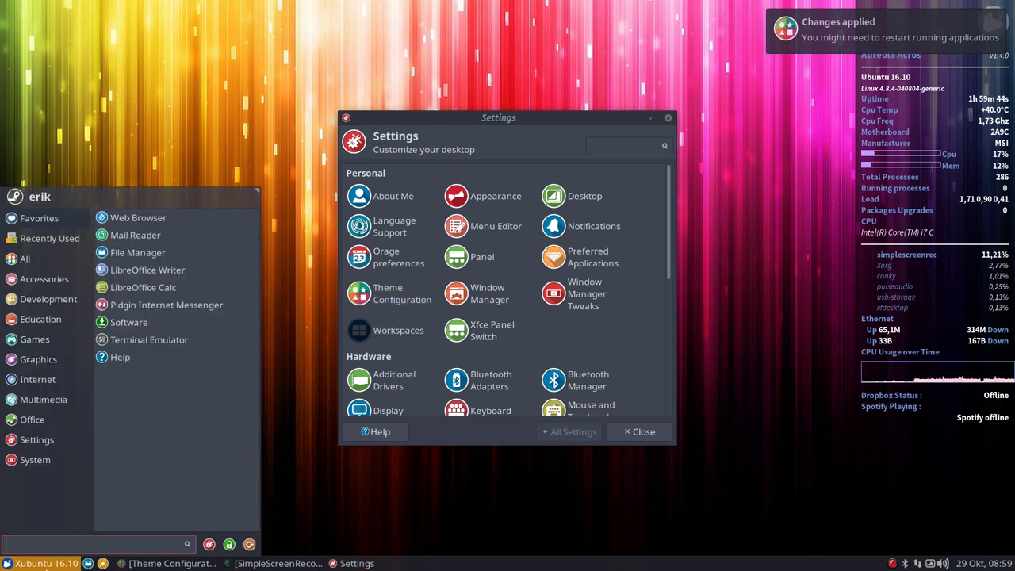
mouse_move(139, 217)
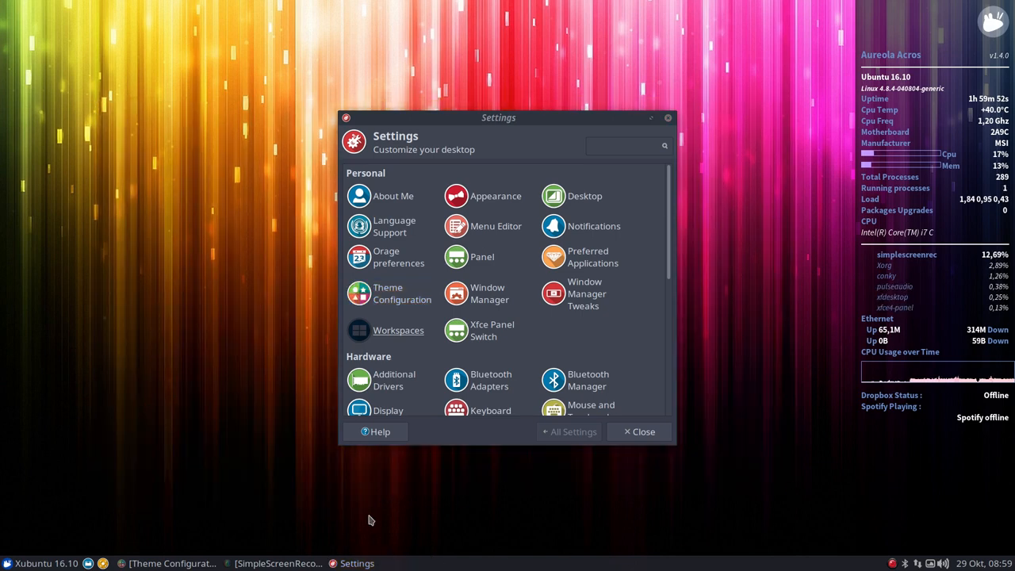
mouse_move(40, 563)
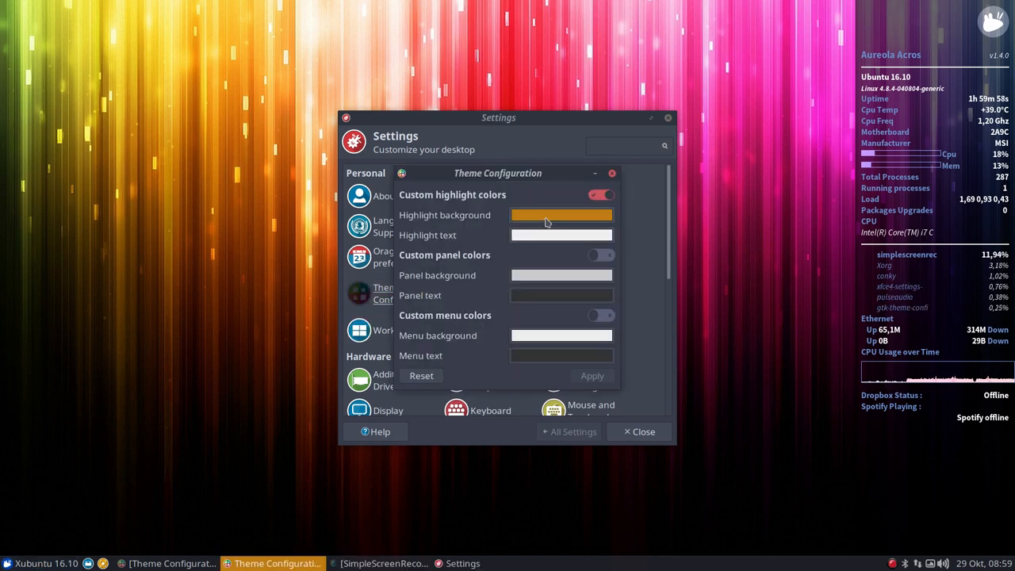
Switch the Highlight background override from orange to green in Theme Configuration.
left_click(561, 215)
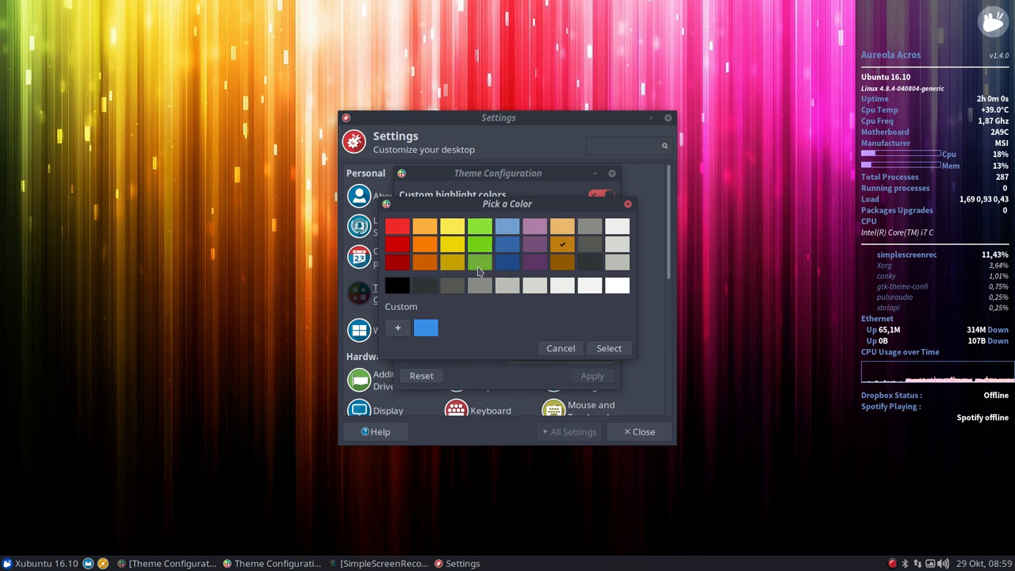
left_click(609, 349)
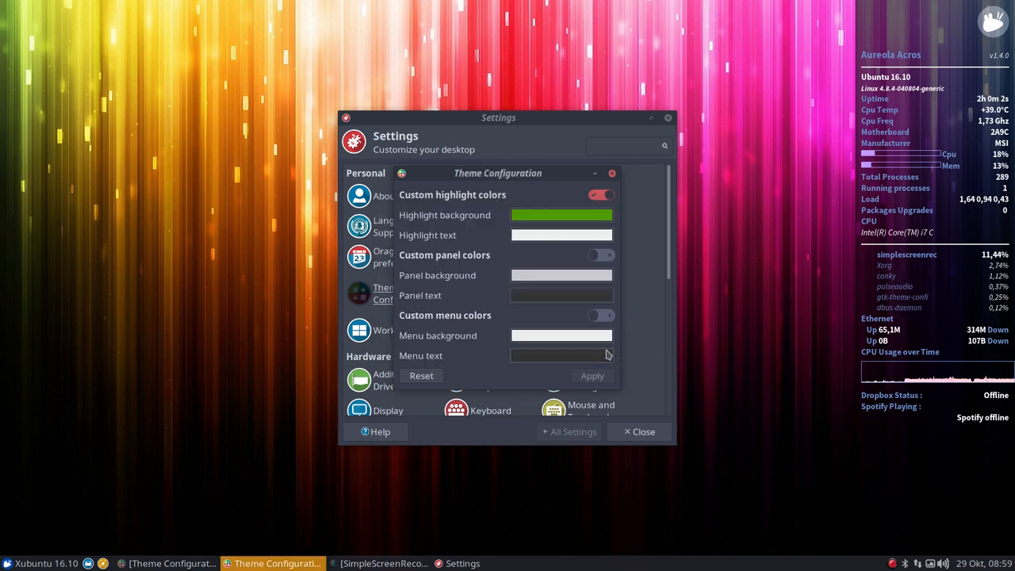
left_click(591, 374)
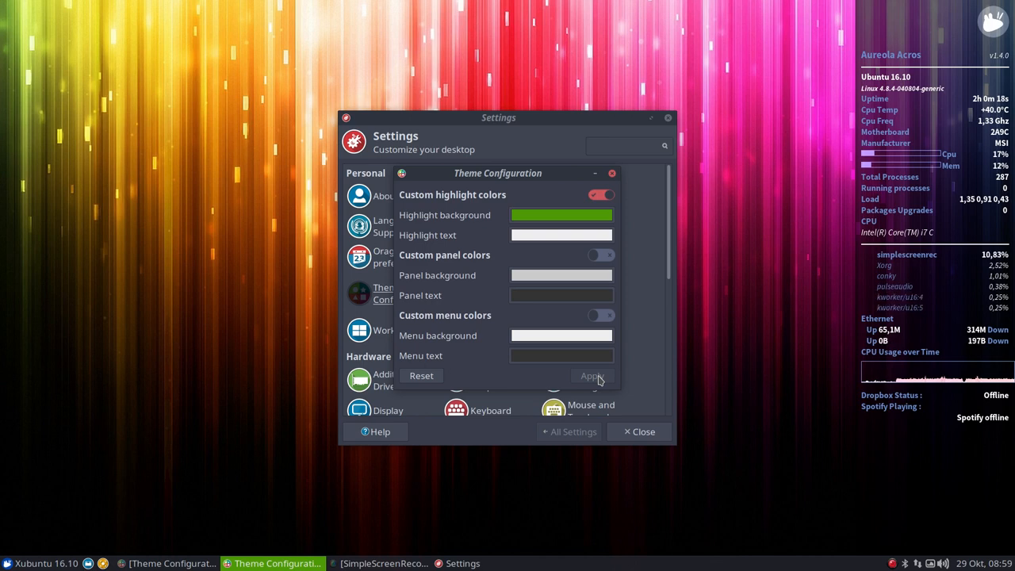
Turn off Custom highlight colors, apply the Arc-Red-Dark defaults and close Theme Configuration.
left_click(601, 193)
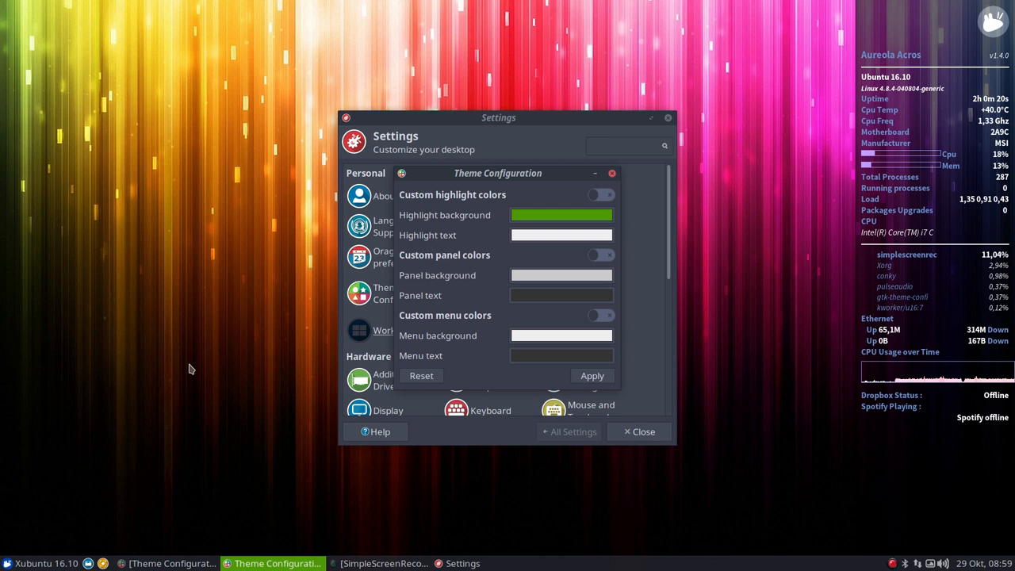
left_click(591, 374)
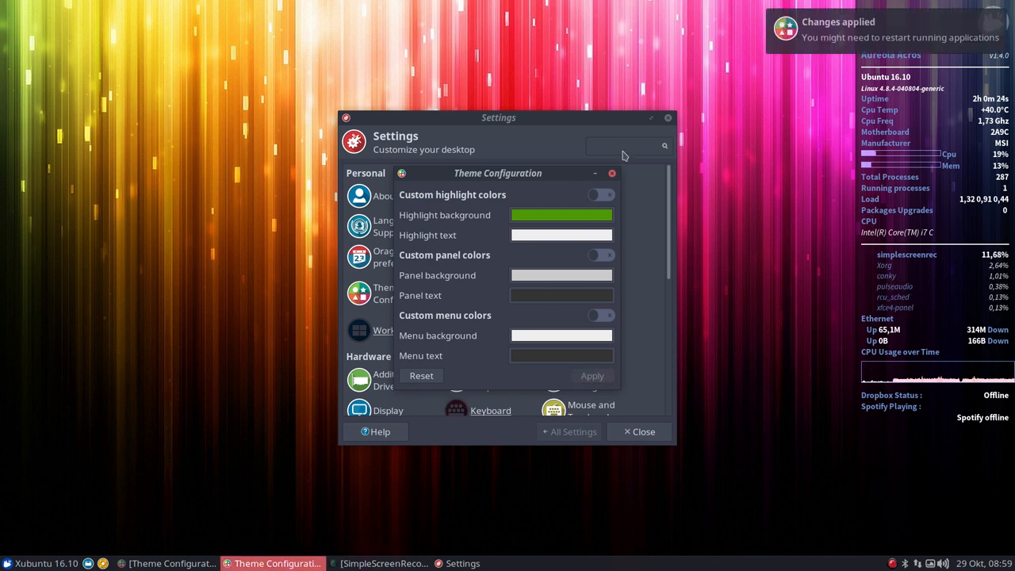
left_click(612, 173)
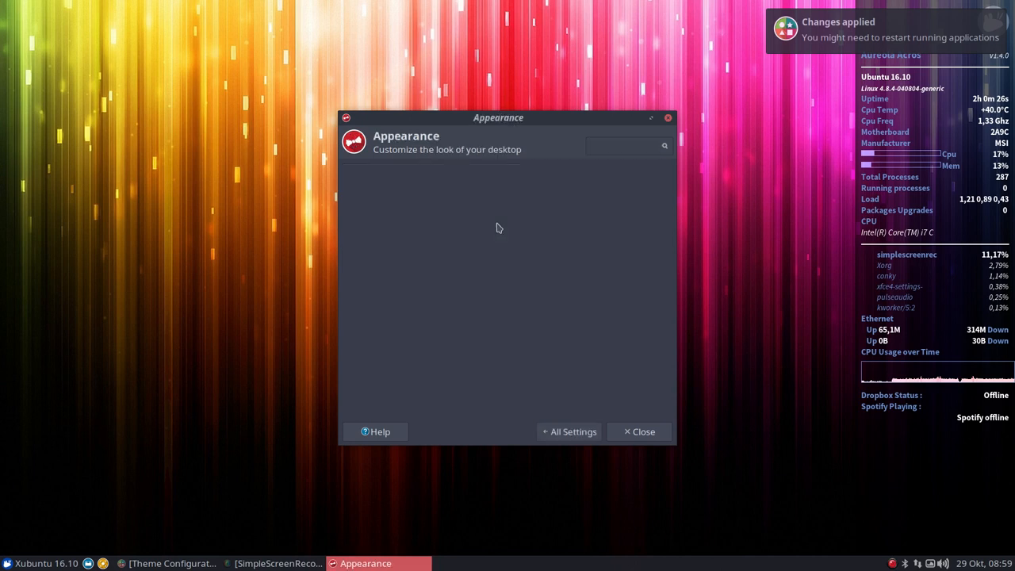